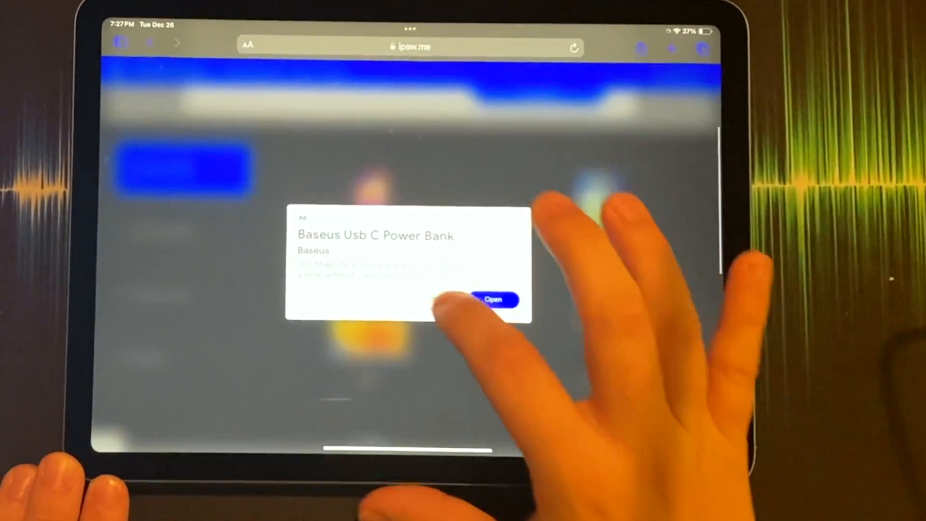
Dismiss the ad, choose iPad 2 (Mid 2012) and view its signed OTA firmware list
{"action": "left_click", "coordinate": [494, 299]}
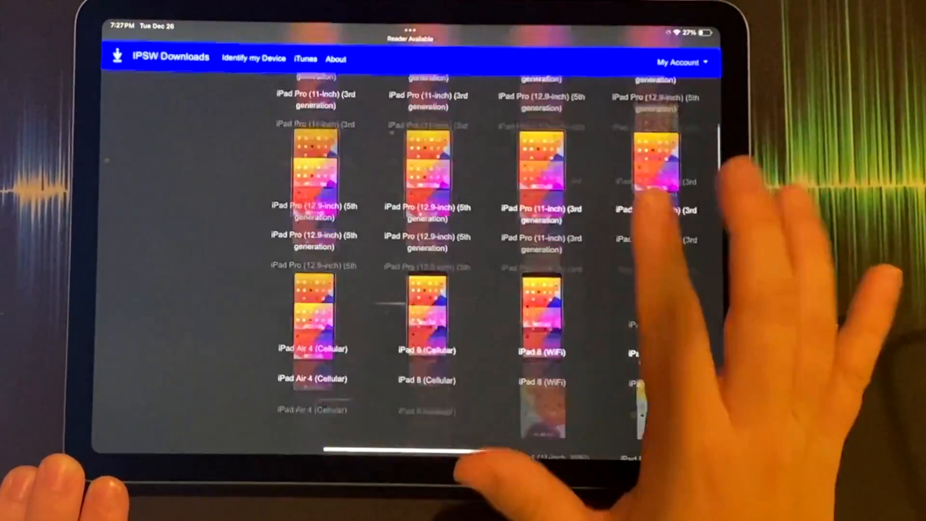
{"action": "scroll", "scroll_direction": "down", "scroll_amount": 3}
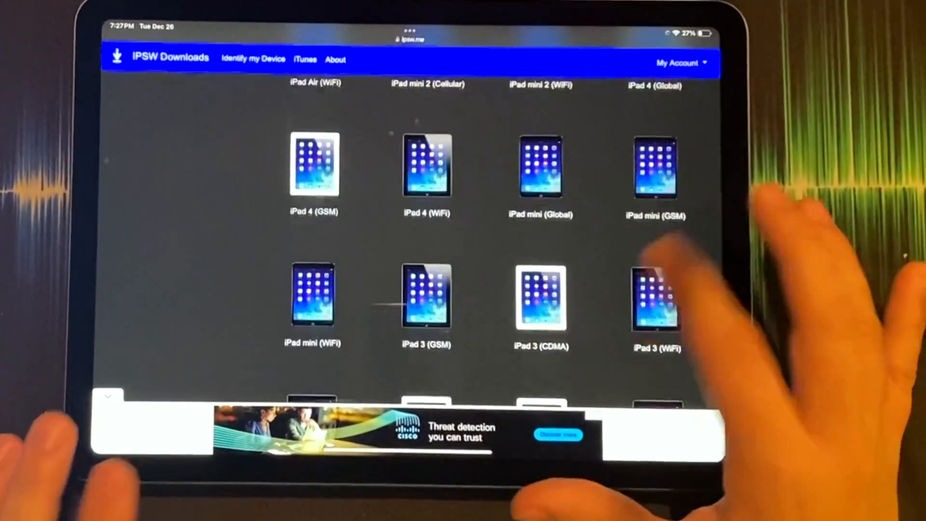
{"action": "scroll", "scroll_direction": "down", "scroll_amount": 3}
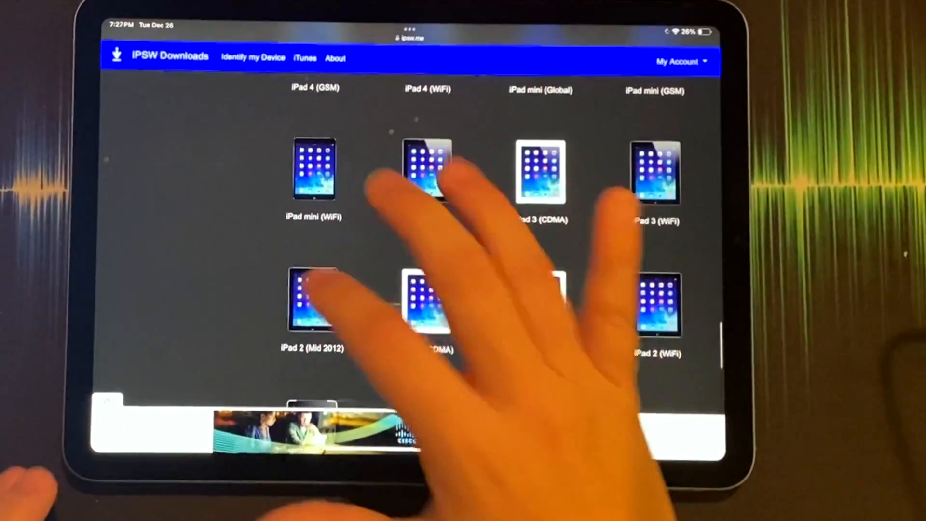
{"action": "left_click", "coordinate": [313, 301]}
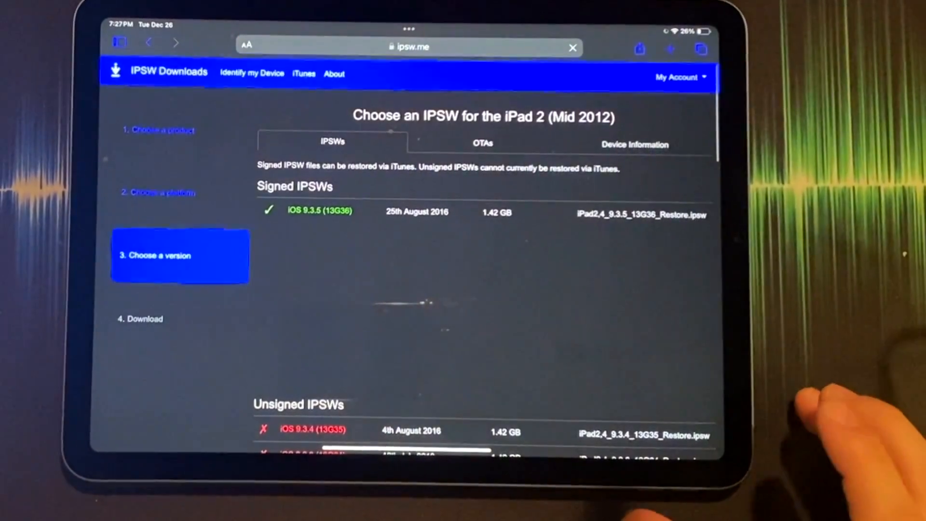
{"action": "left_click", "coordinate": [482, 143]}
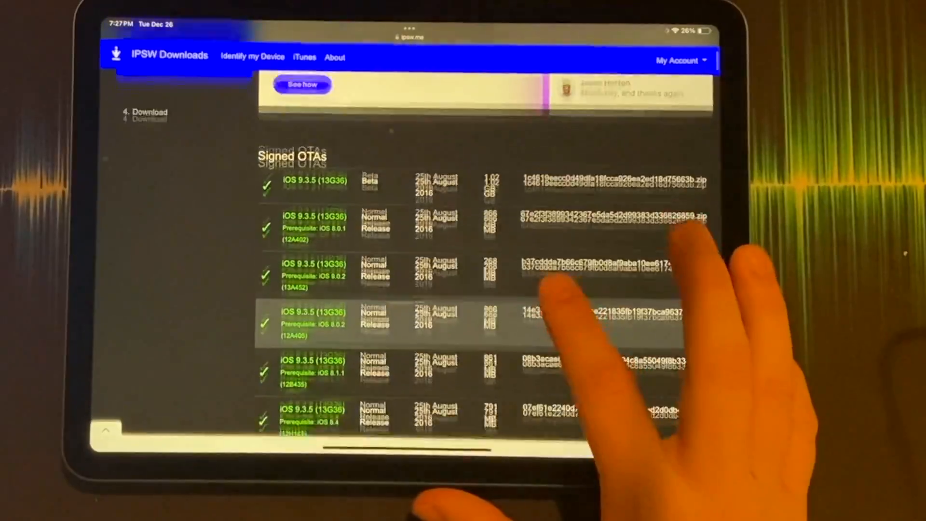
{"action": "scroll", "scroll_direction": "down", "scroll_amount": 3}
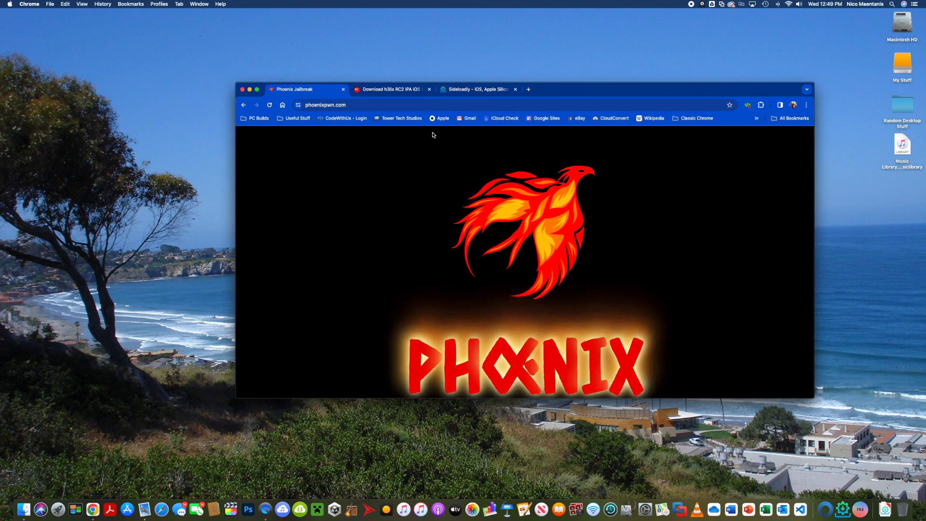
{"action": "scroll", "scroll_direction": "down", "scroll_amount": 3}
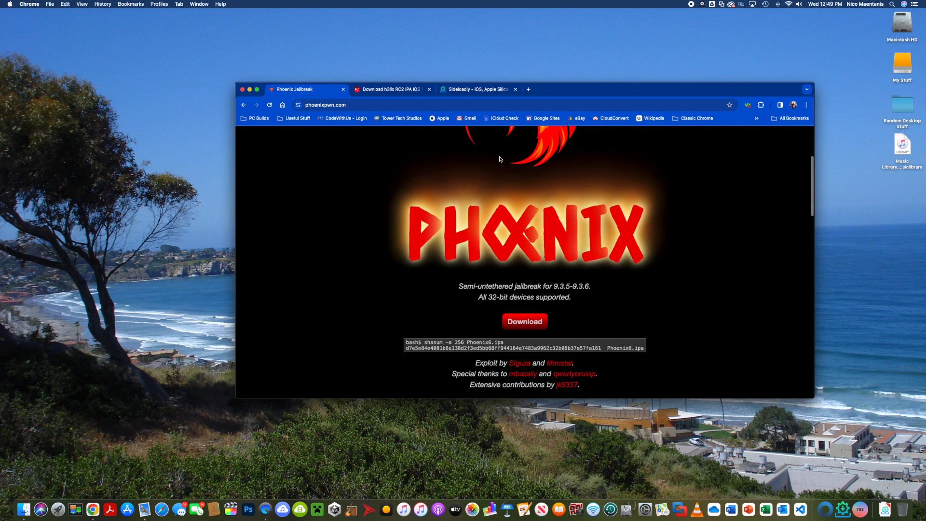
{"action": "mouse_move", "coordinate": [522, 188]}
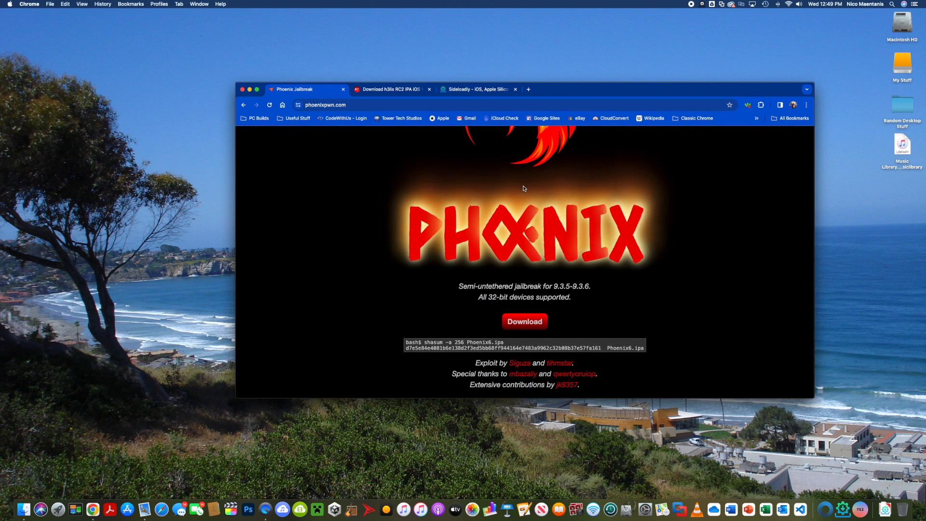
{"action": "left_click", "coordinate": [389, 89]}
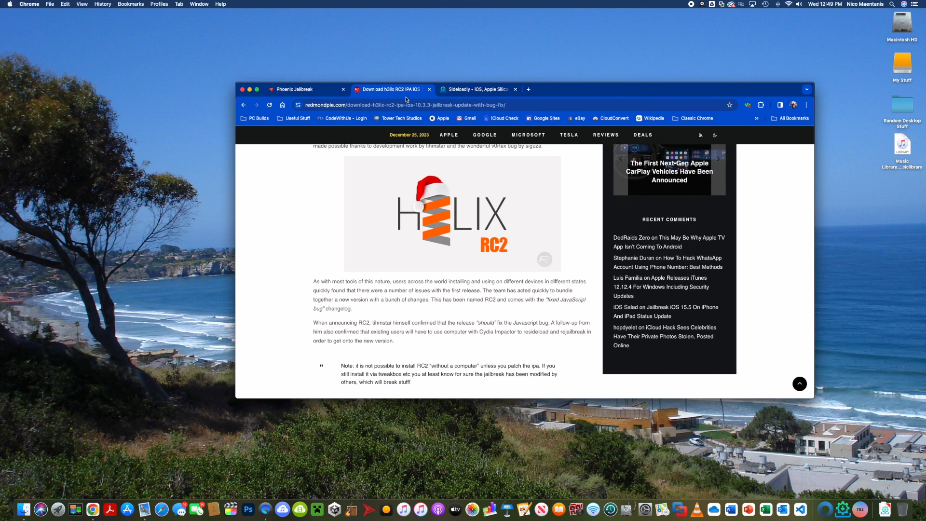
{"action": "left_click", "coordinate": [483, 135]}
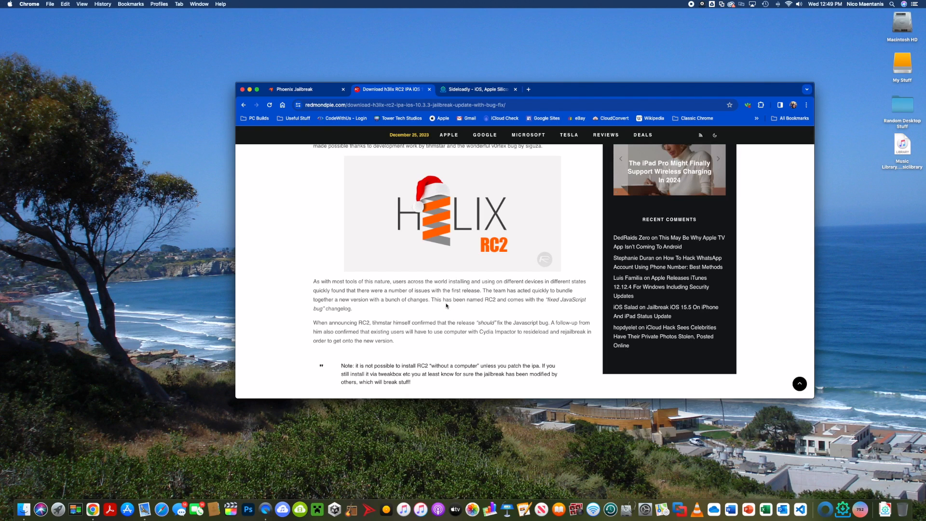
{"action": "mouse_move", "coordinate": [456, 266]}
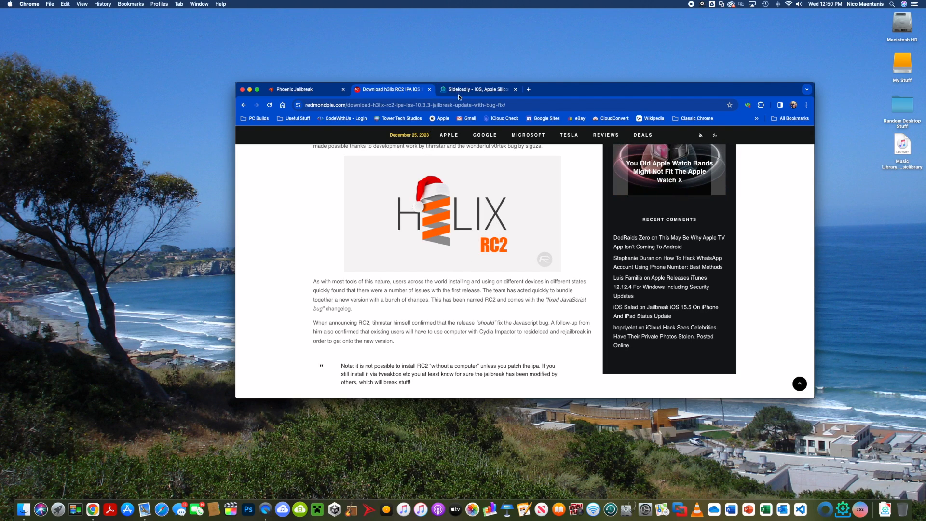
{"action": "left_click", "coordinate": [294, 89]}
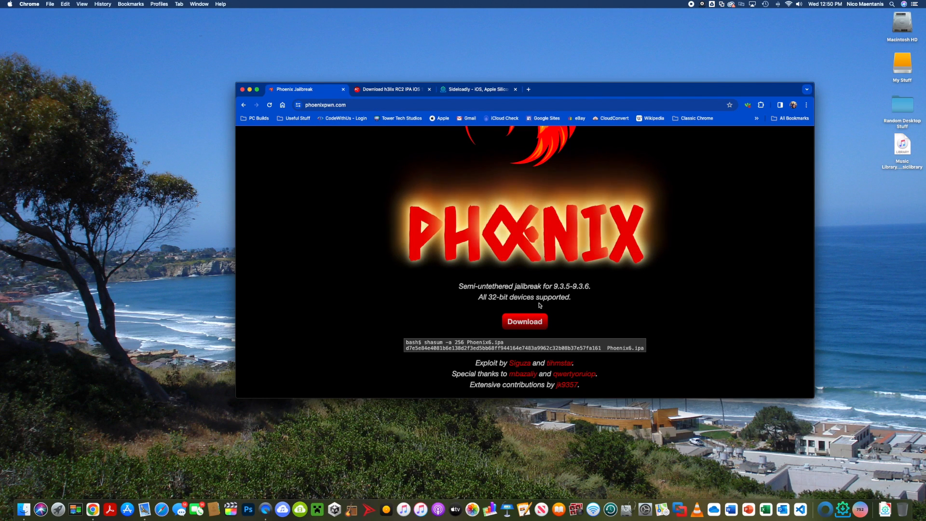
{"action": "mouse_move", "coordinate": [524, 321]}
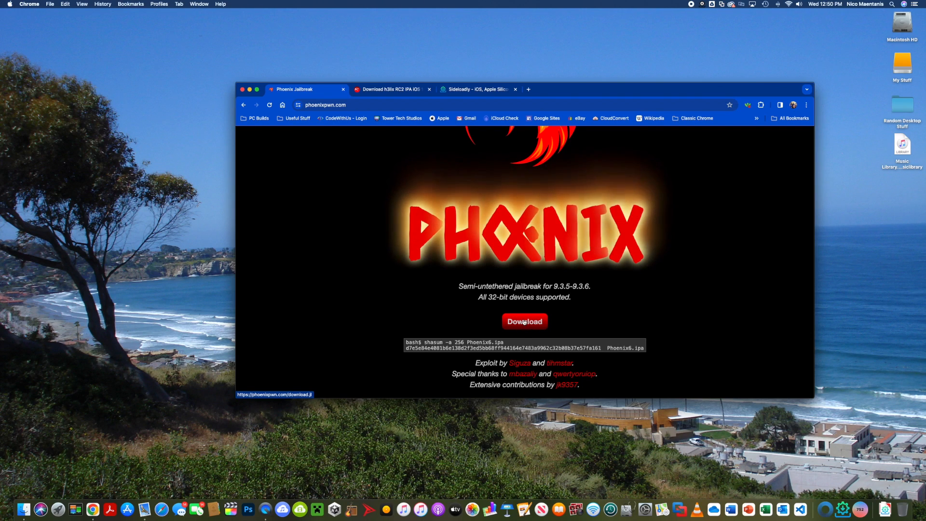
{"action": "mouse_move", "coordinate": [592, 330]}
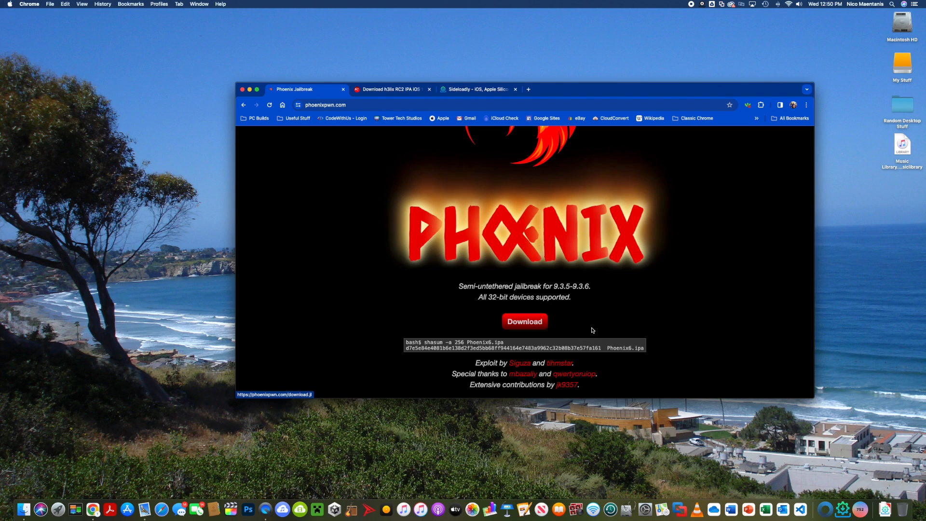
{"action": "left_click", "coordinate": [524, 320]}
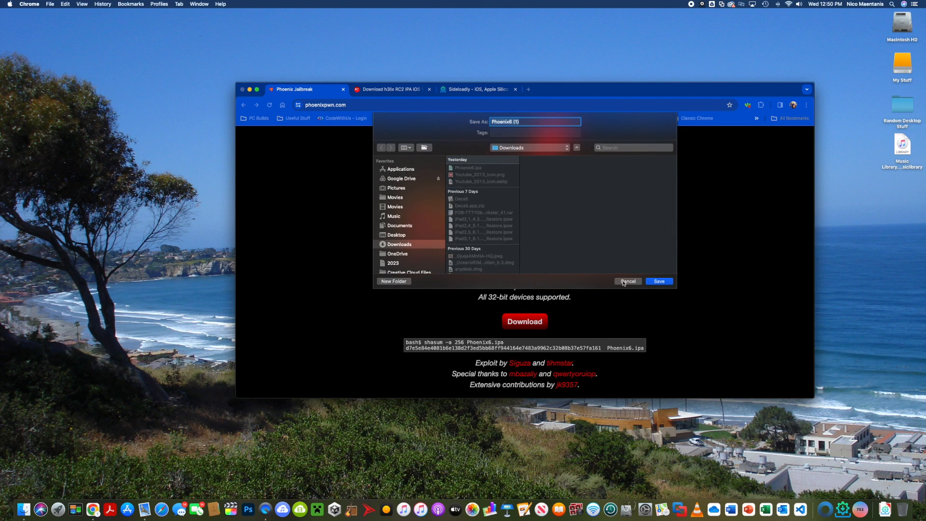
{"action": "left_click", "coordinate": [627, 281]}
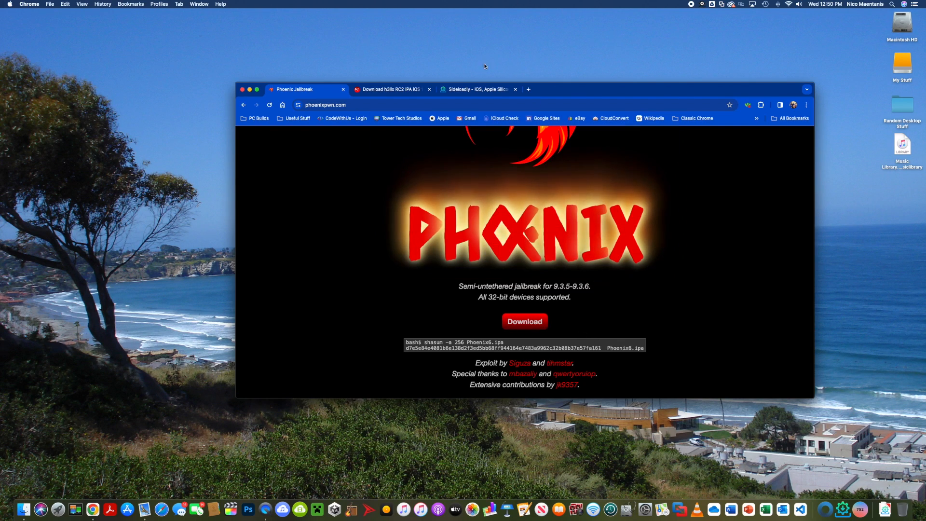
{"action": "left_click", "coordinate": [475, 88]}
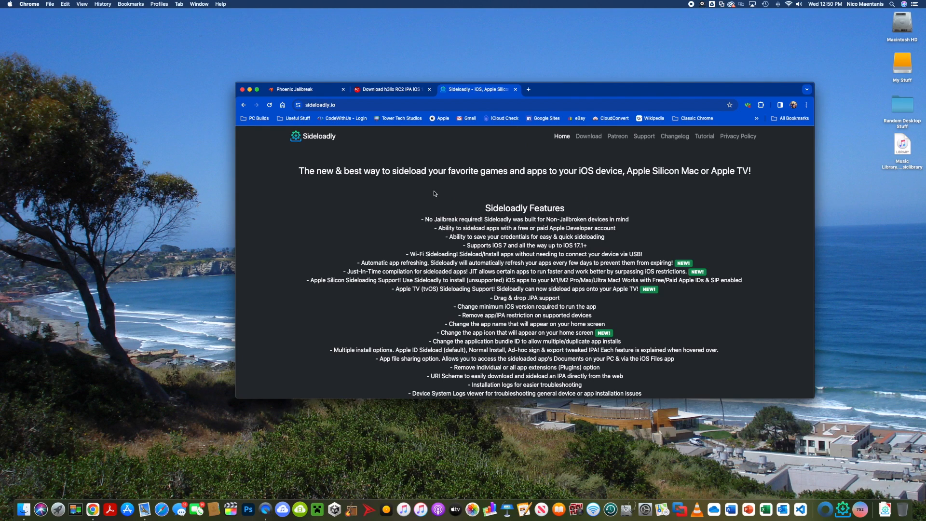
{"action": "mouse_move", "coordinate": [436, 195]}
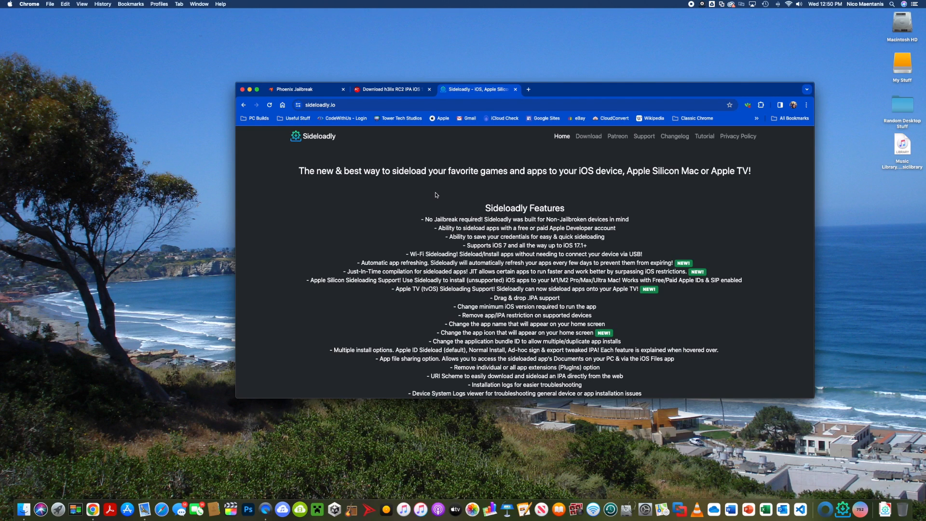
{"action": "mouse_move", "coordinate": [448, 148]}
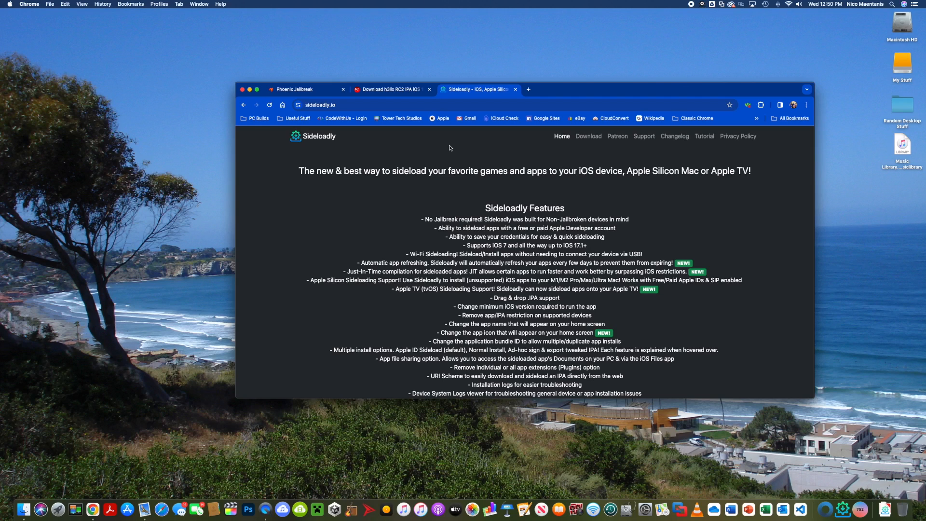
{"action": "mouse_move", "coordinate": [620, 243]}
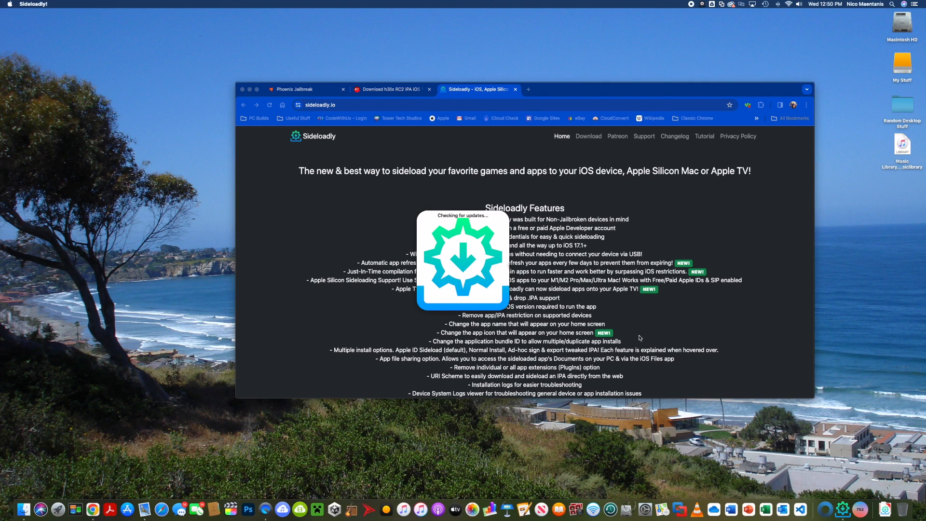
{"action": "mouse_move", "coordinate": [598, 307]}
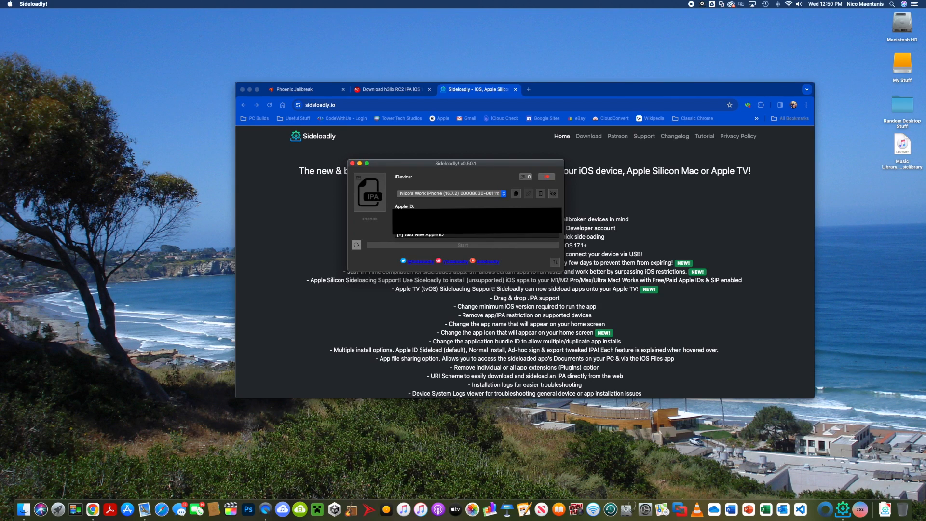
Target the iPad 2 (9.3.5) for the Phoenix6.ipa install, then launch Phoenix on the iPad
{"action": "left_click", "coordinate": [503, 193]}
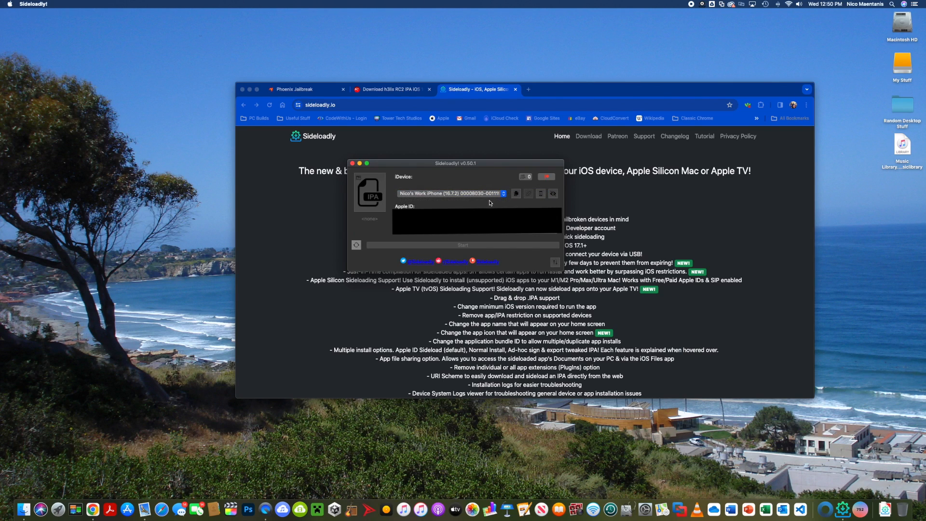
{"action": "mouse_move", "coordinate": [493, 207]}
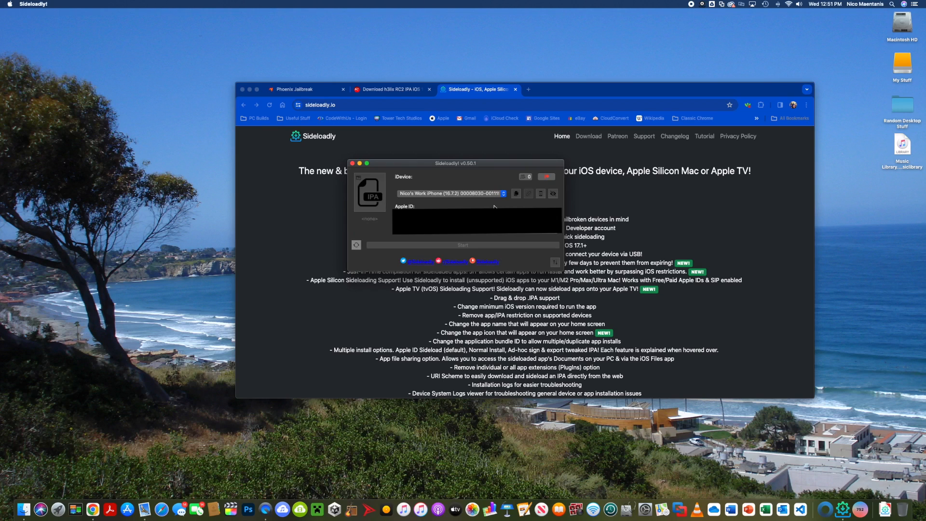
{"action": "mouse_move", "coordinate": [515, 288]}
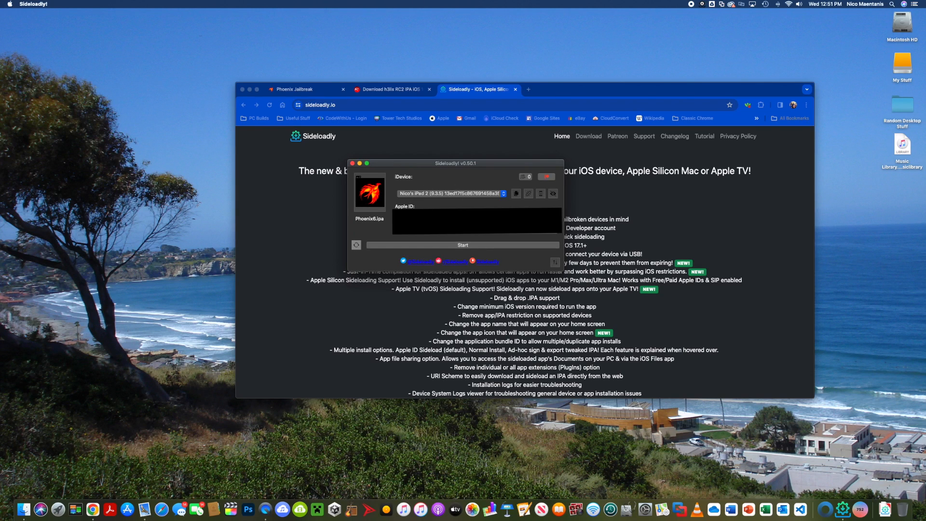
{"action": "mouse_move", "coordinate": [447, 174]}
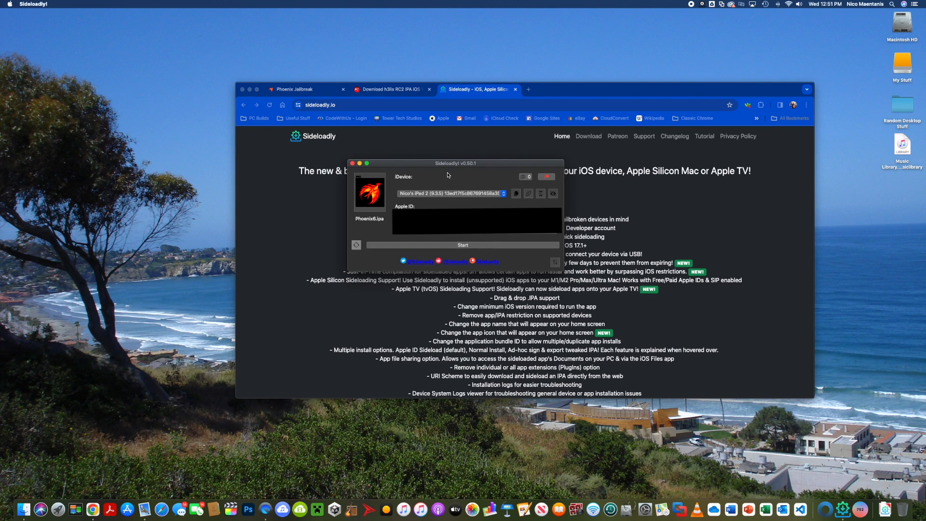
{"action": "mouse_move", "coordinate": [475, 250]}
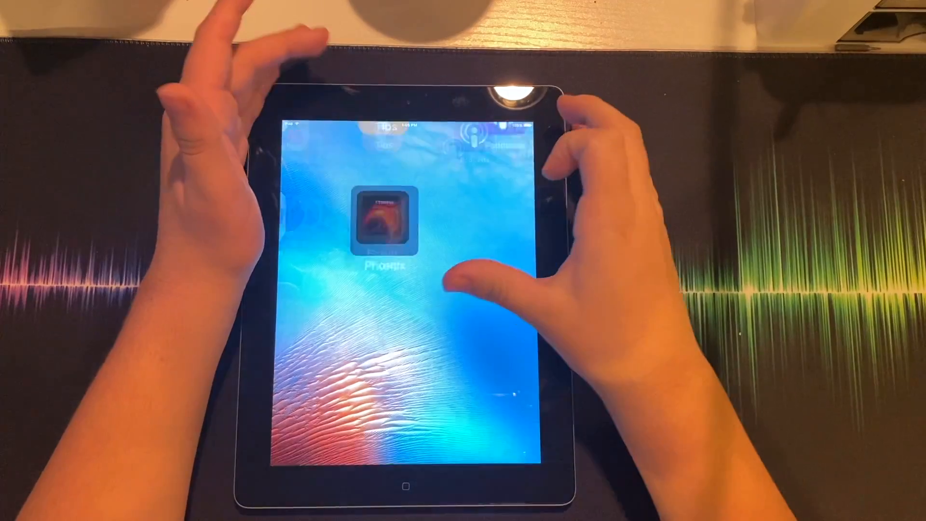
{"action": "left_click", "coordinate": [386, 222]}
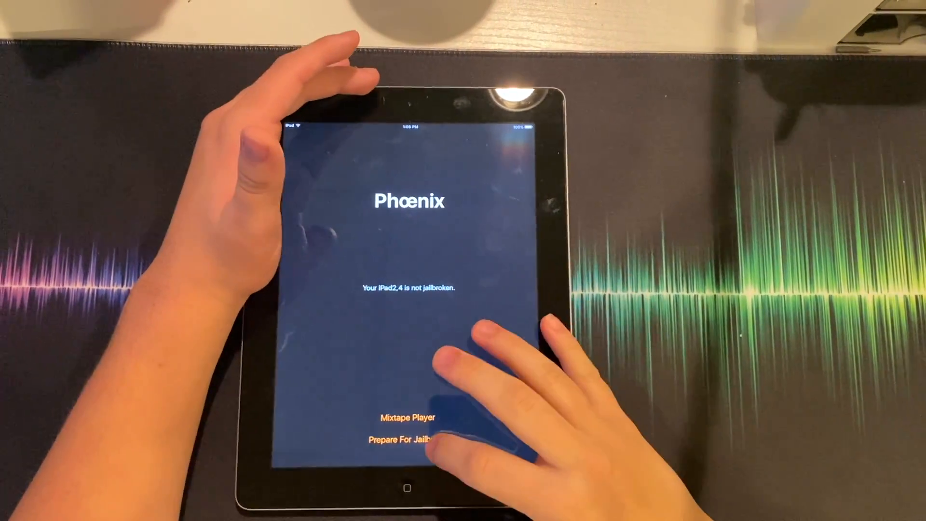
Prepare for jailbreak and accept Phoenix's Terms & Conditions so it runs
{"action": "left_click", "coordinate": [406, 440]}
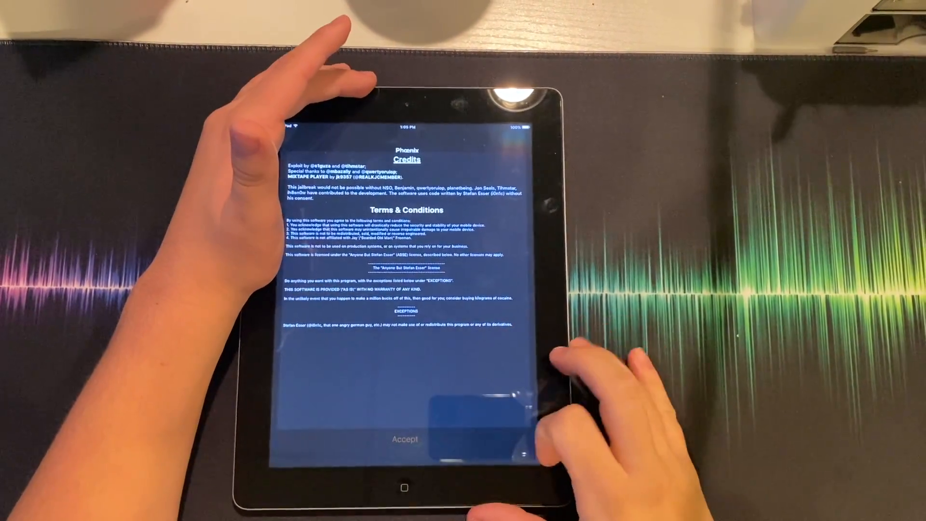
{"action": "left_click", "coordinate": [404, 439]}
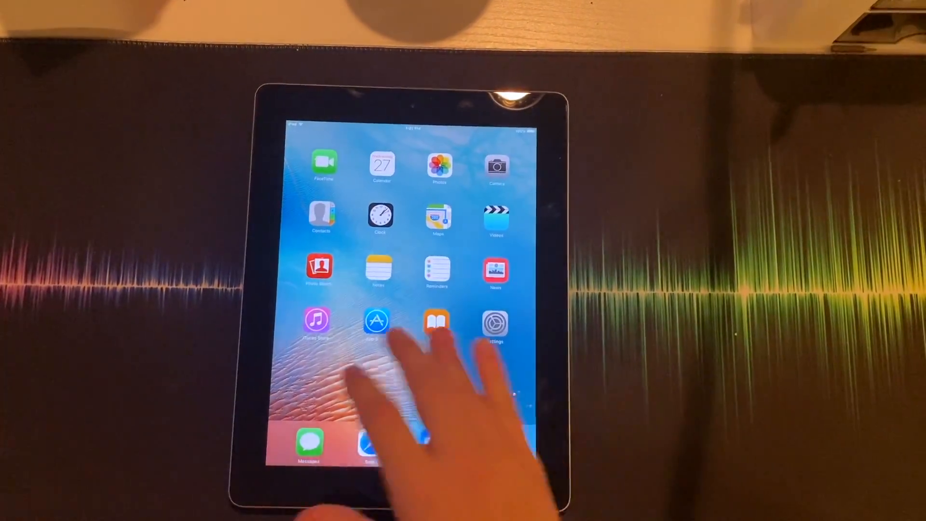
Search Cydia for Filza and confirm installing Filza File Manager
{"action": "left_click", "coordinate": [377, 320]}
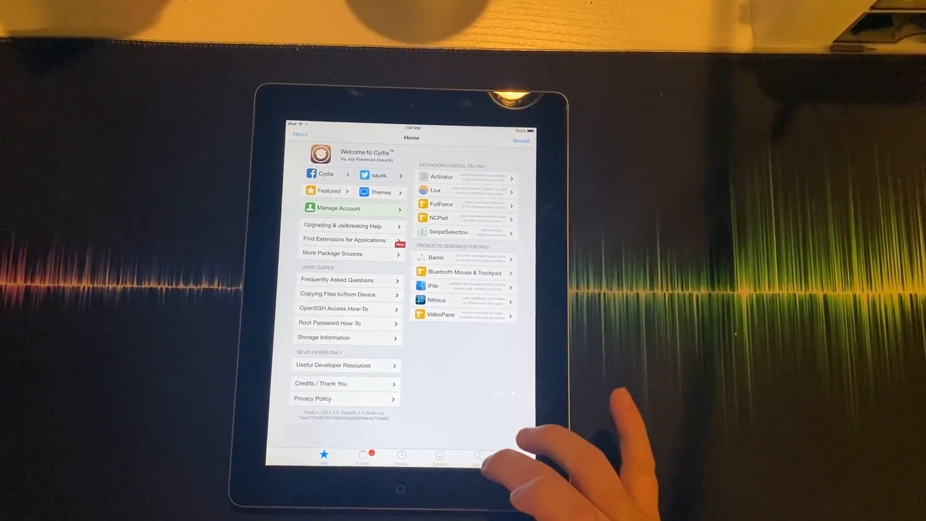
{"action": "left_click", "coordinate": [479, 454]}
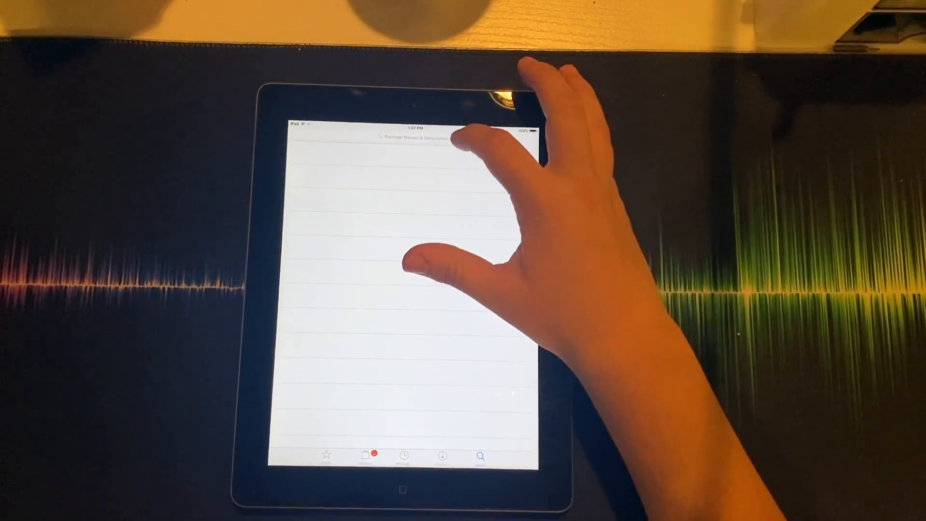
{"action": "type", "text": "Fi"}
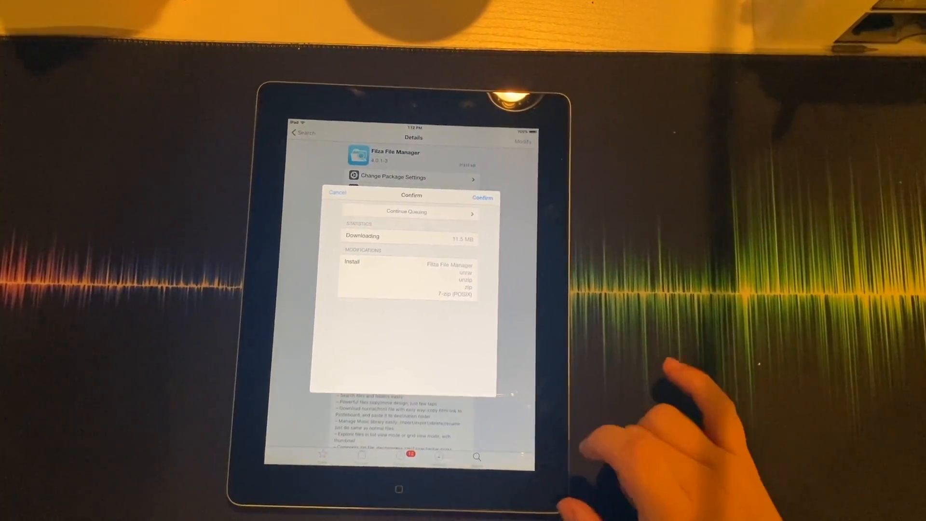
{"action": "left_click", "coordinate": [482, 197]}
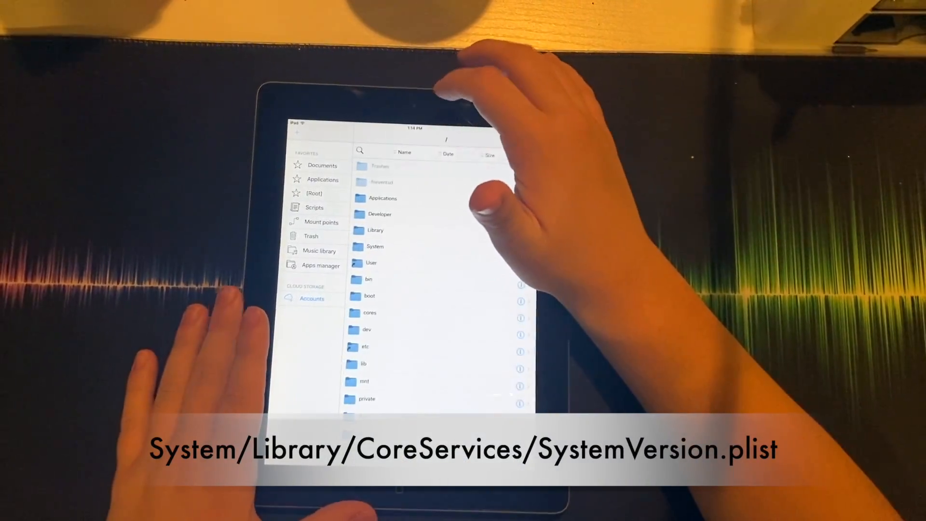
Browse to /System/Library/CoreServices and open SystemVersion.plist
{"action": "left_click", "coordinate": [375, 246]}
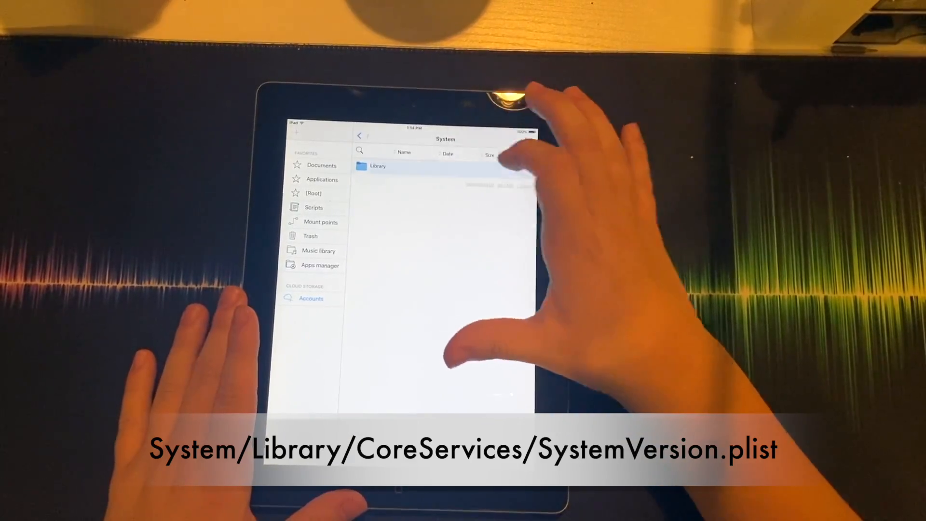
{"action": "left_click", "coordinate": [378, 166]}
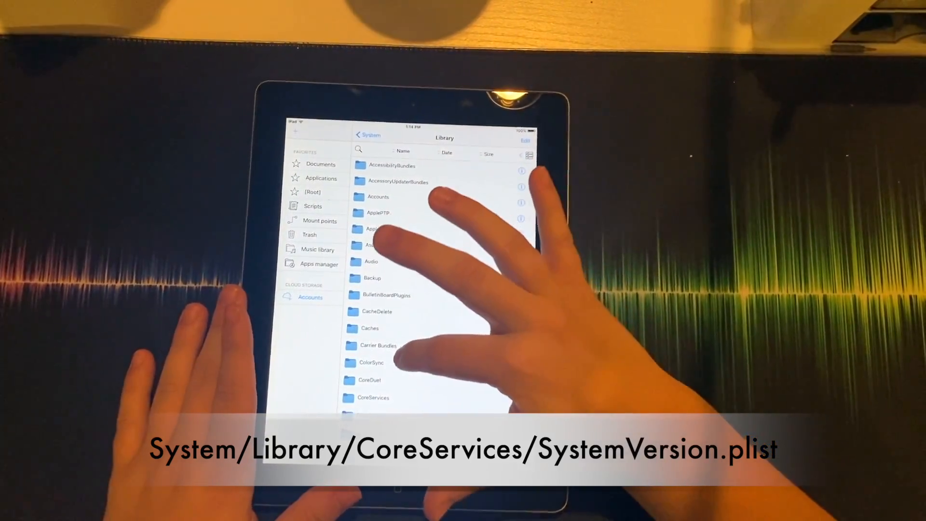
{"action": "left_click", "coordinate": [374, 397]}
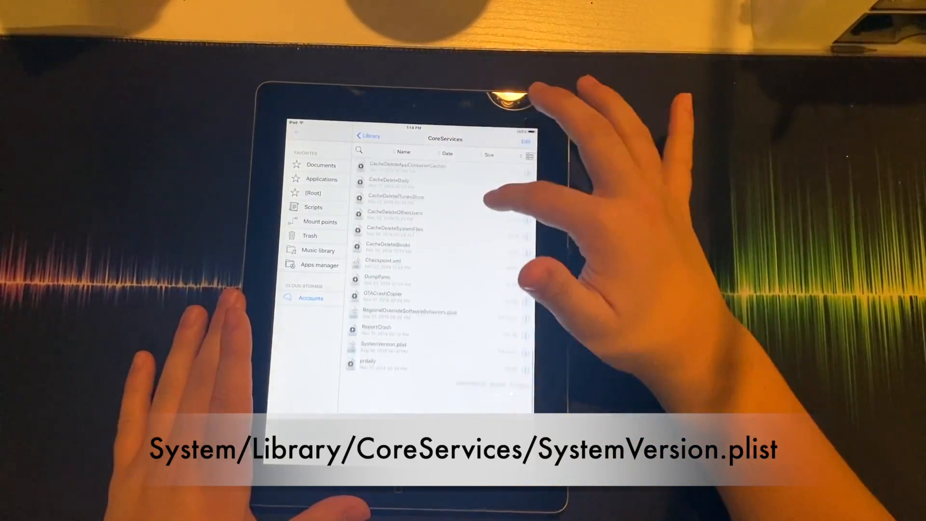
{"action": "scroll", "scroll_direction": "down", "scroll_amount": 3}
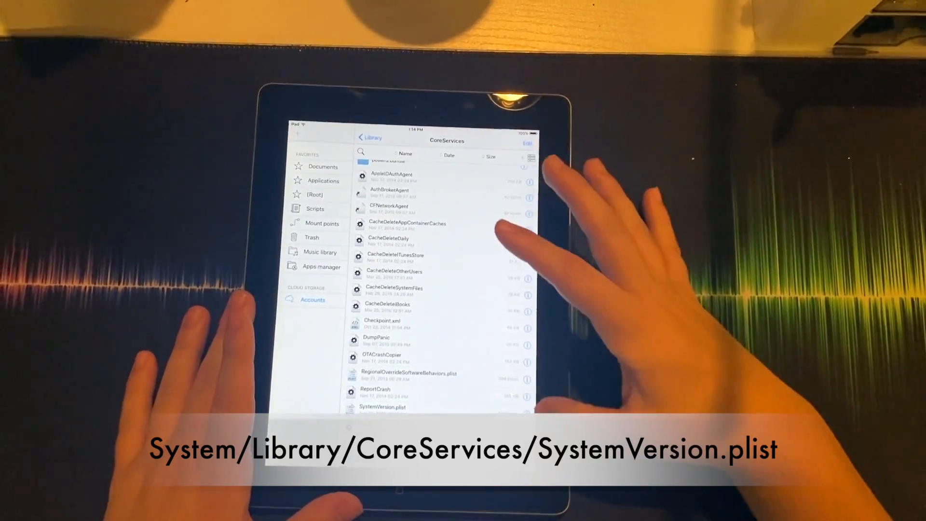
{"action": "left_click", "coordinate": [522, 396]}
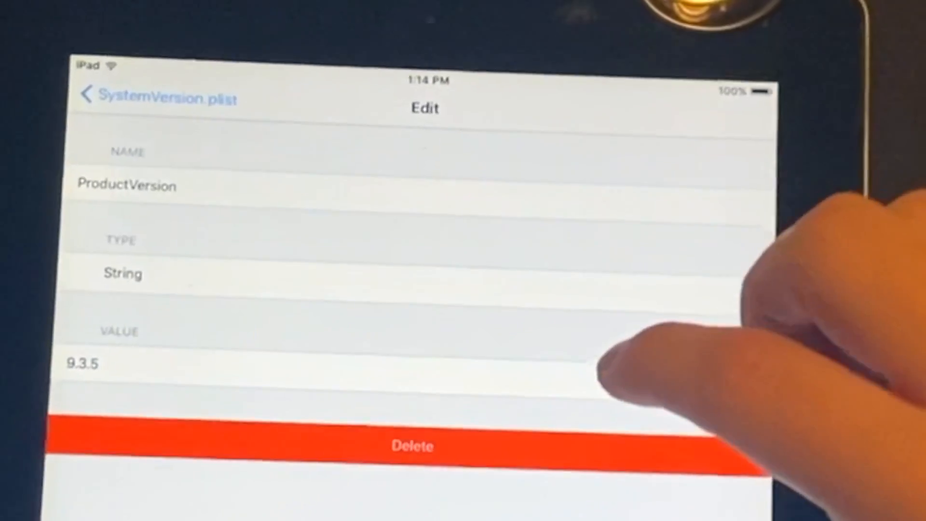
Set ProductVersion to 6.1.3 and enter a new ProductBuildVersion starting with 10
{"action": "left_click", "coordinate": [83, 363]}
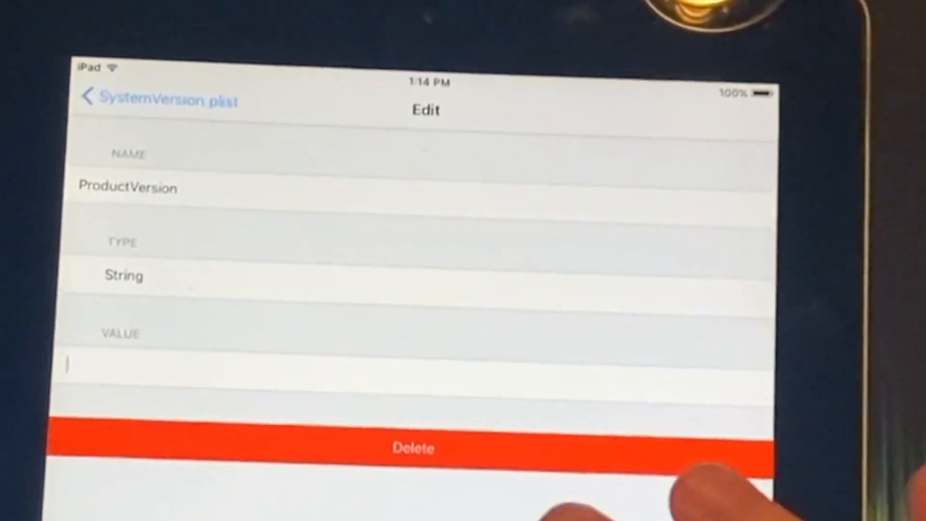
{"action": "type", "text": "6.1.3"}
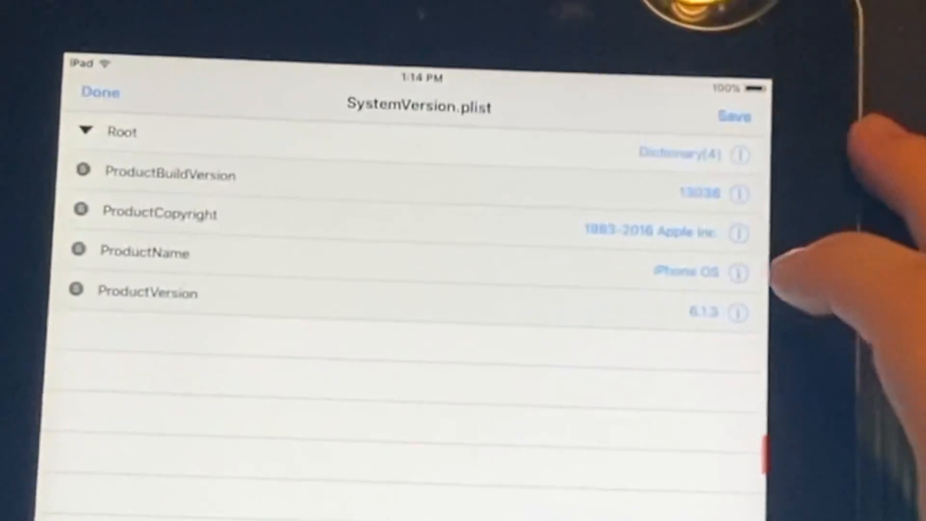
{"action": "left_click", "coordinate": [172, 173]}
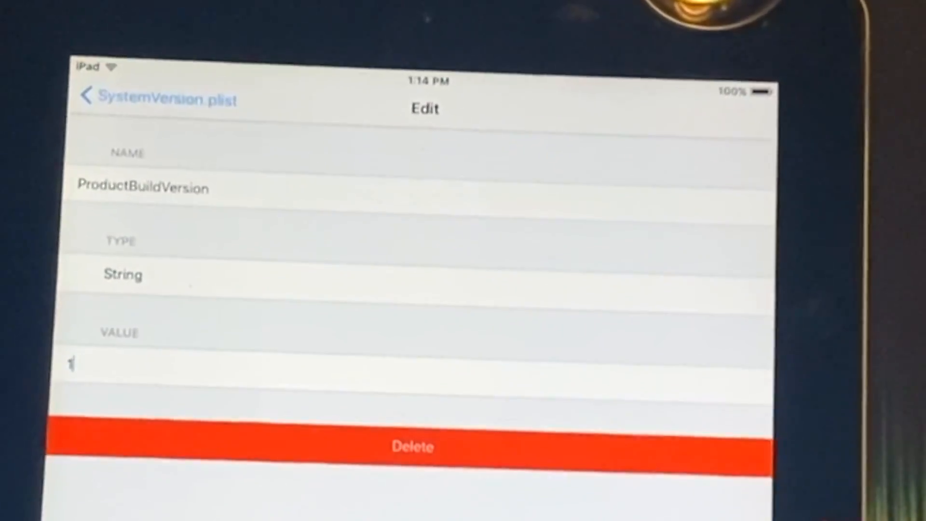
{"action": "type", "text": "10B3"}
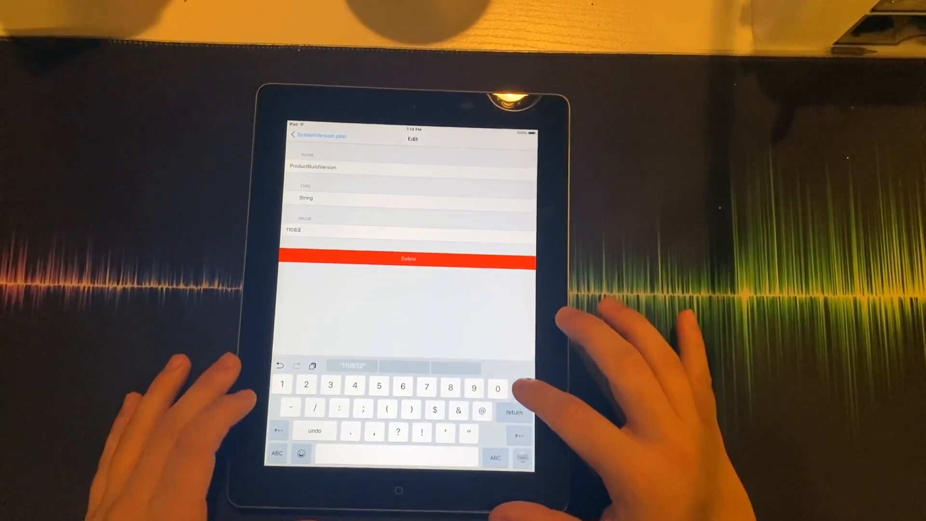
{"action": "left_click", "coordinate": [520, 387]}
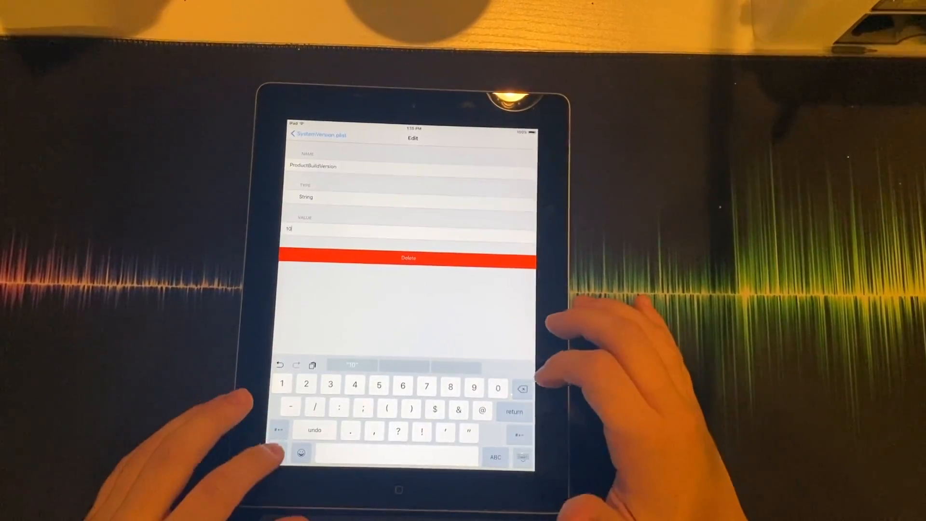
{"action": "type", "text": "8"}
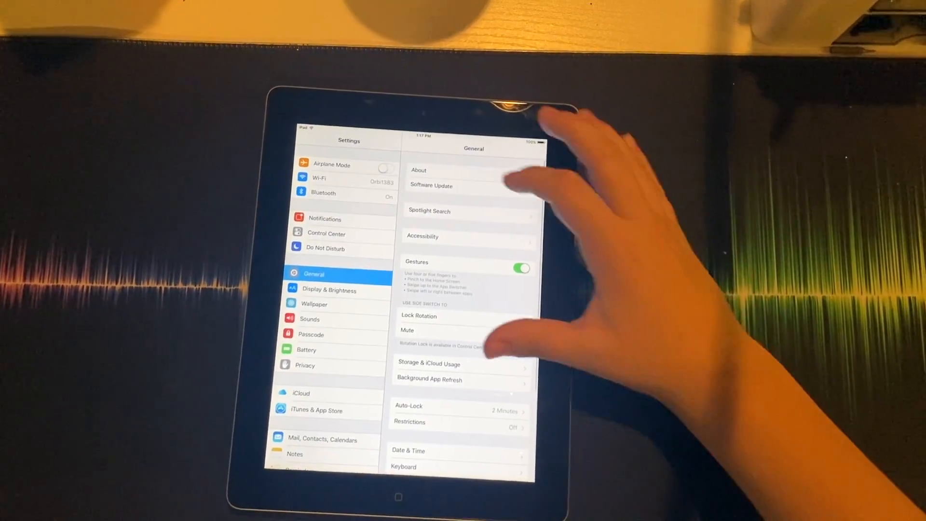
From General > Software Update, download and install iOS 8.4.1 and confirm
{"action": "left_click", "coordinate": [418, 169]}
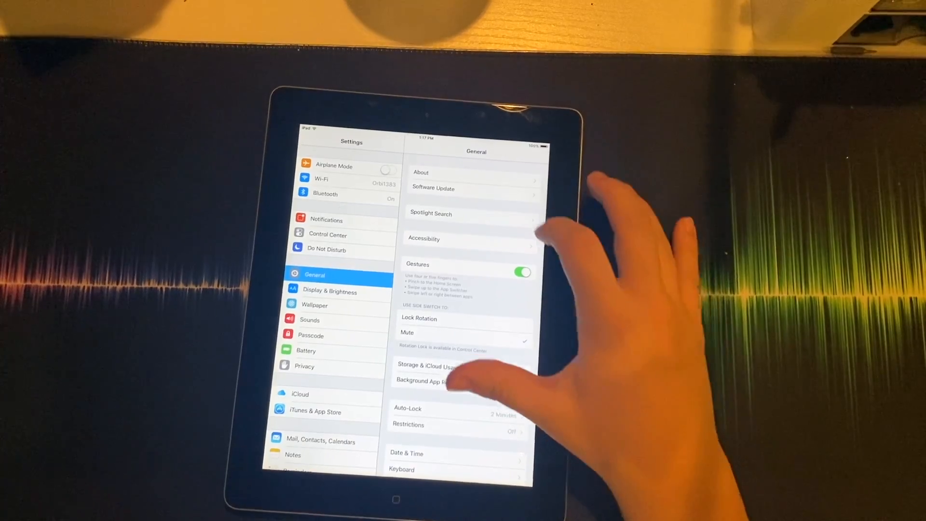
{"action": "left_click", "coordinate": [433, 188]}
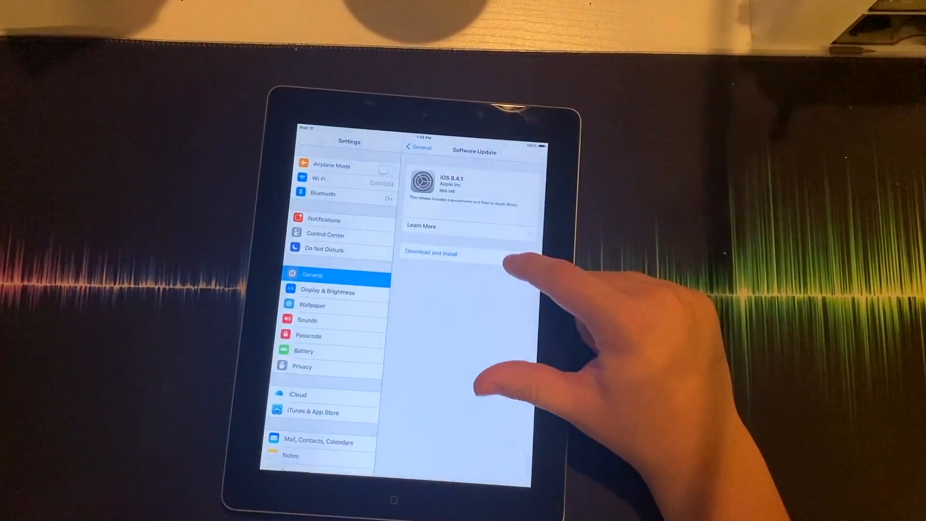
{"action": "left_click", "coordinate": [431, 252]}
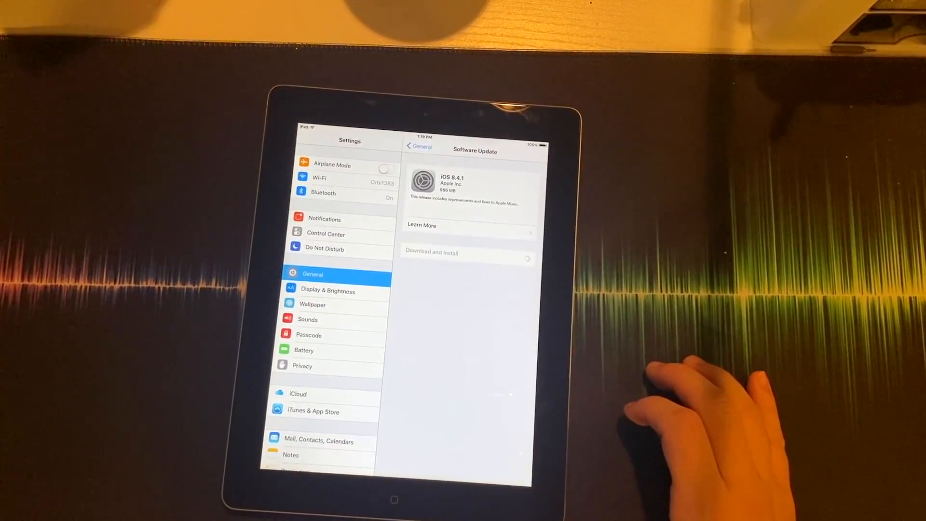
{"action": "left_click", "coordinate": [467, 252]}
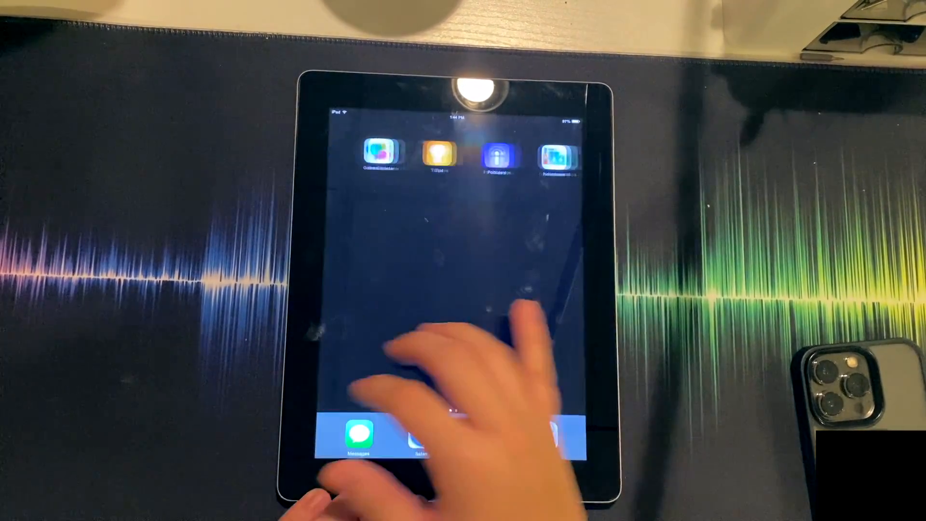
In Settings > General > Reset, reset all settings so the iPad reboots
{"action": "scroll", "scroll_direction": "left", "scroll_amount": 3}
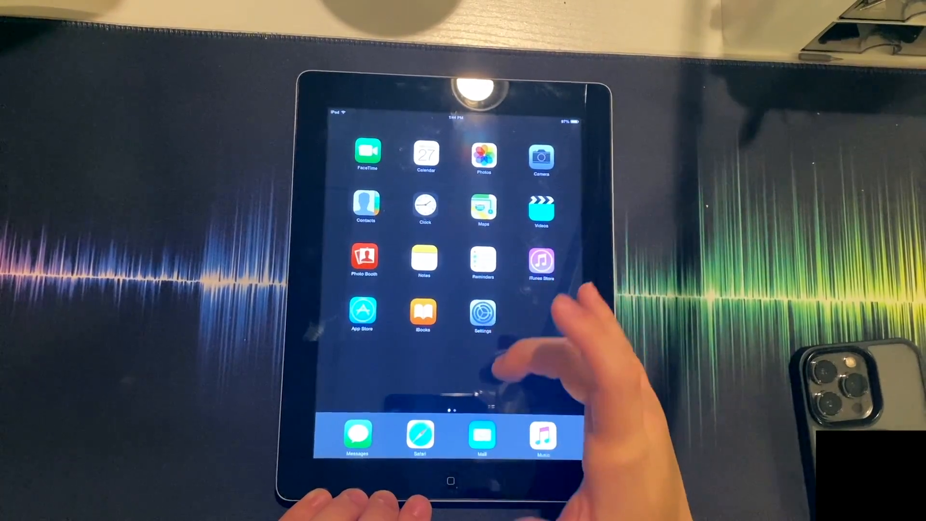
{"action": "left_click", "coordinate": [483, 316]}
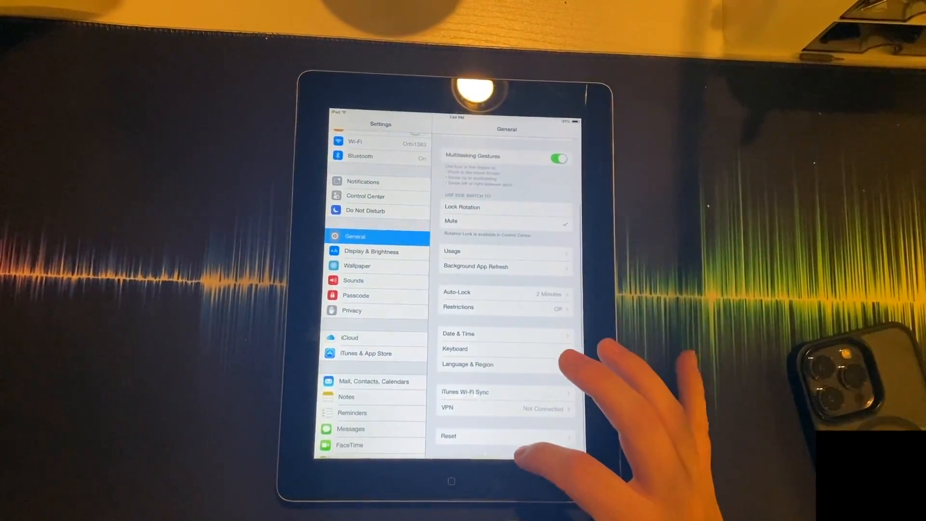
{"action": "left_click", "coordinate": [449, 436]}
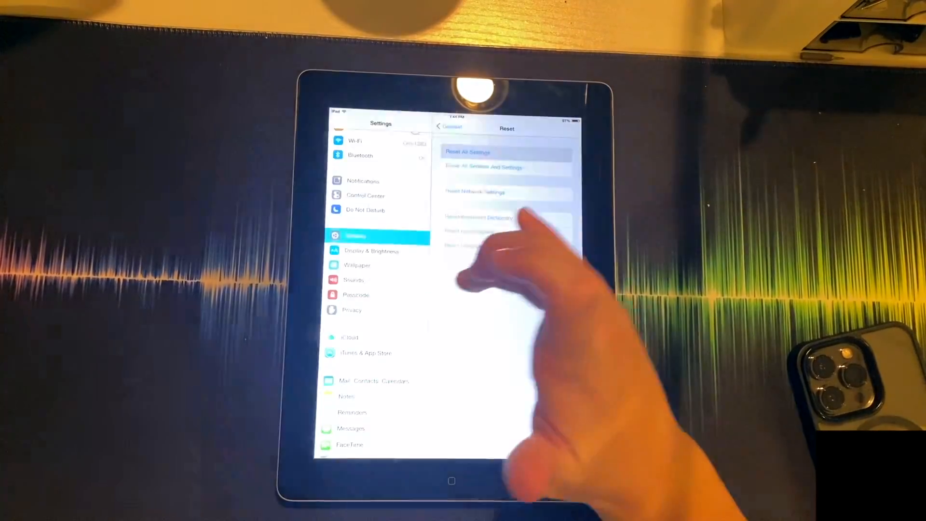
{"action": "left_click", "coordinate": [483, 167]}
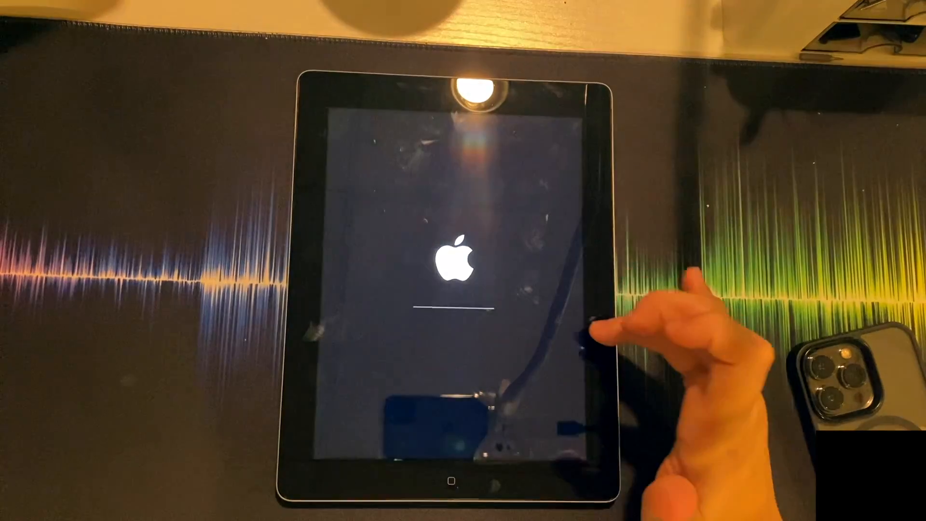